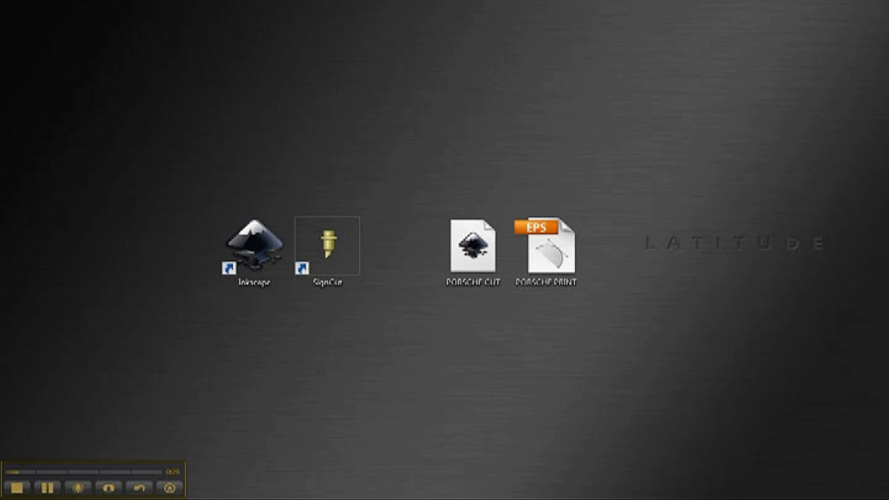
Step: Launch Inkscape from the desktop shortcut, opening the letter-size registration-mark template
double_click(252, 244)
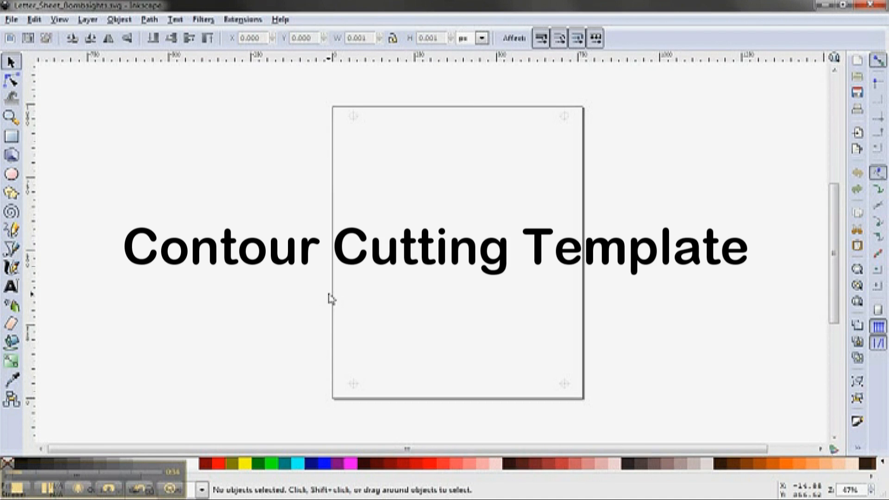
left_click(11, 19)
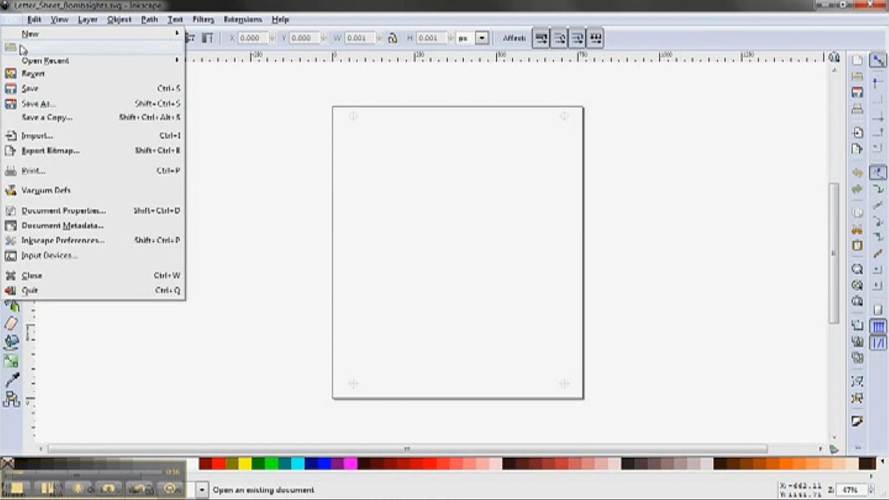
mouse_move(35, 47)
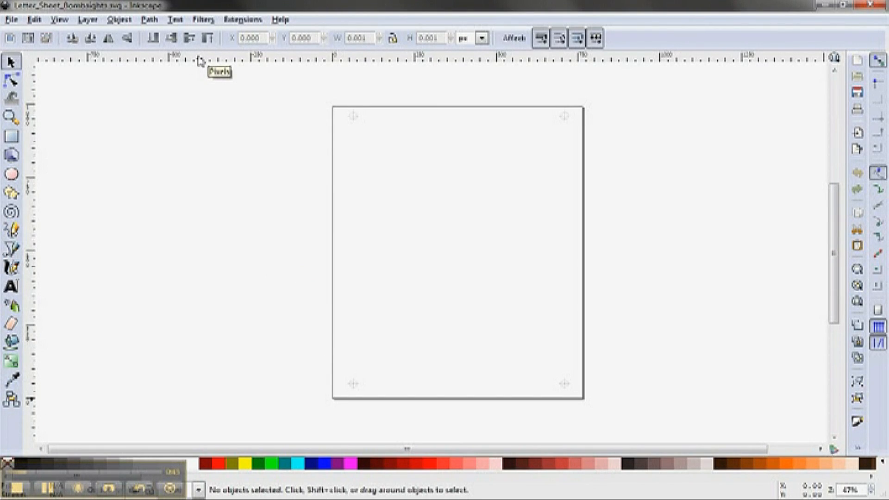
mouse_move(243, 157)
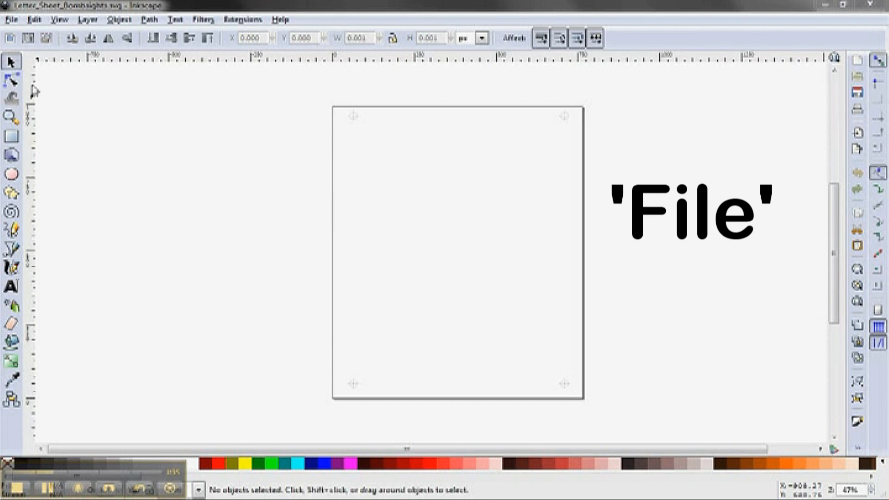
Step: Import the panamera photo from My Pictures and confirm embedding it in the document
left_click(11, 20)
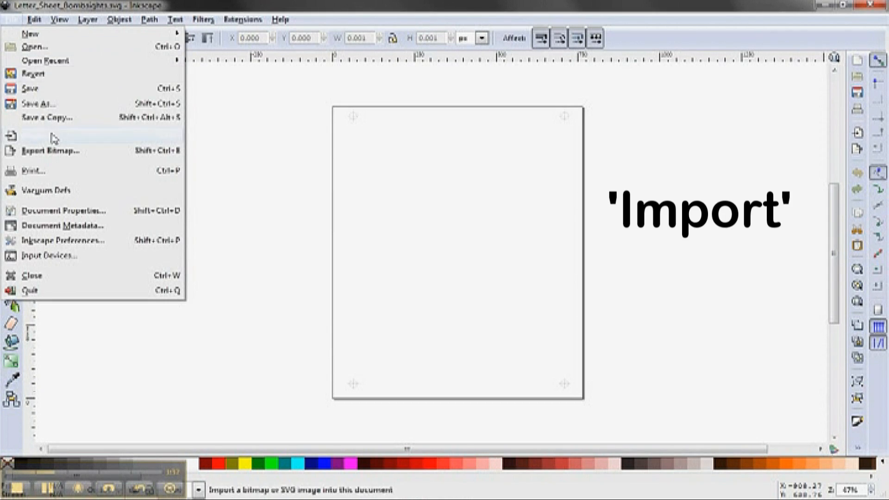
left_click(51, 135)
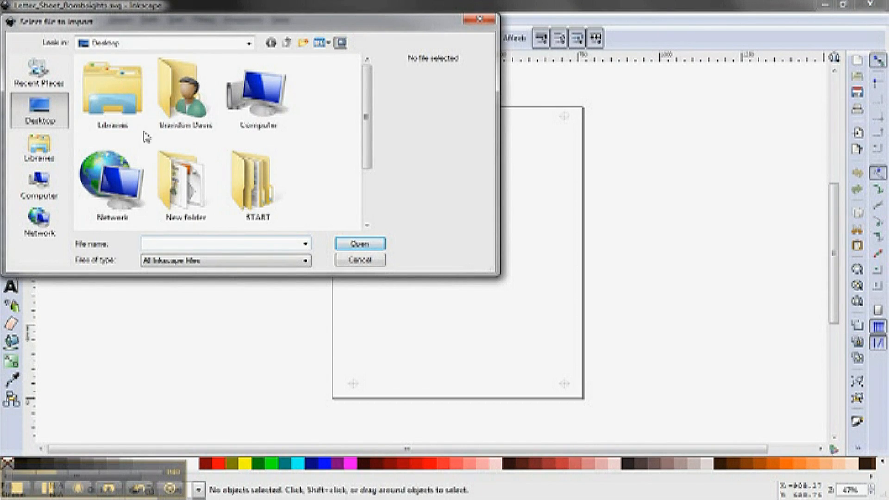
double_click(182, 91)
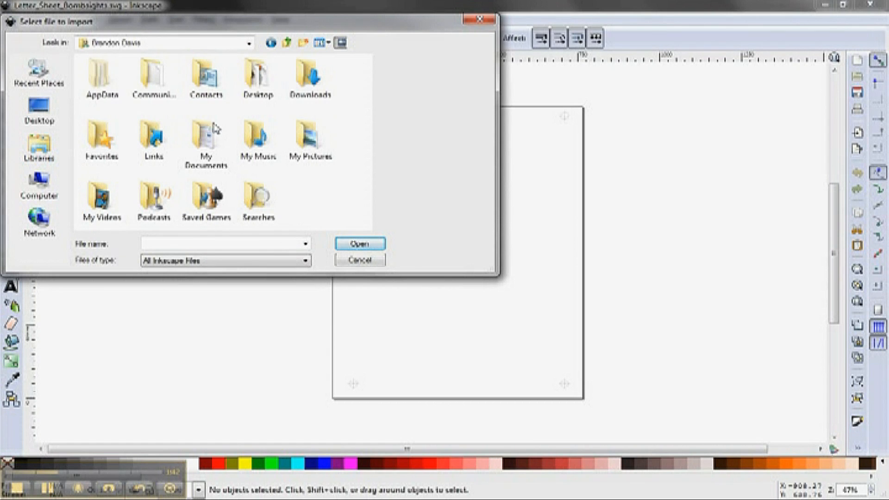
double_click(310, 139)
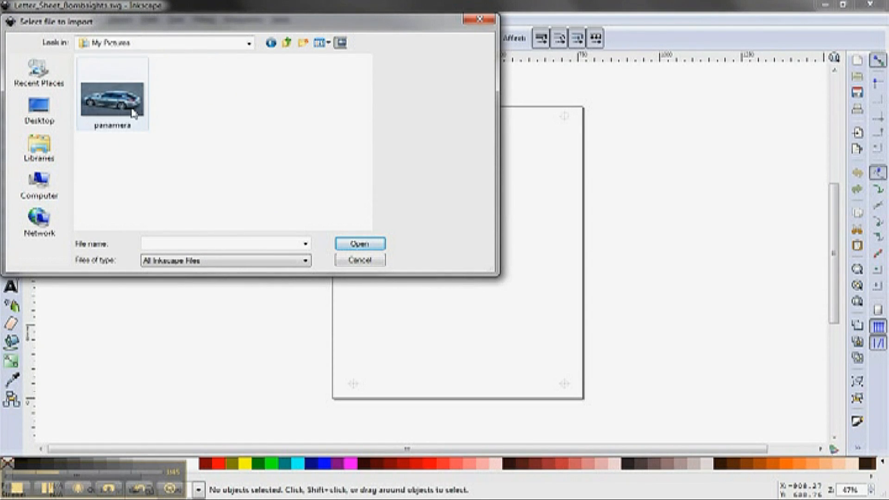
left_click(112, 94)
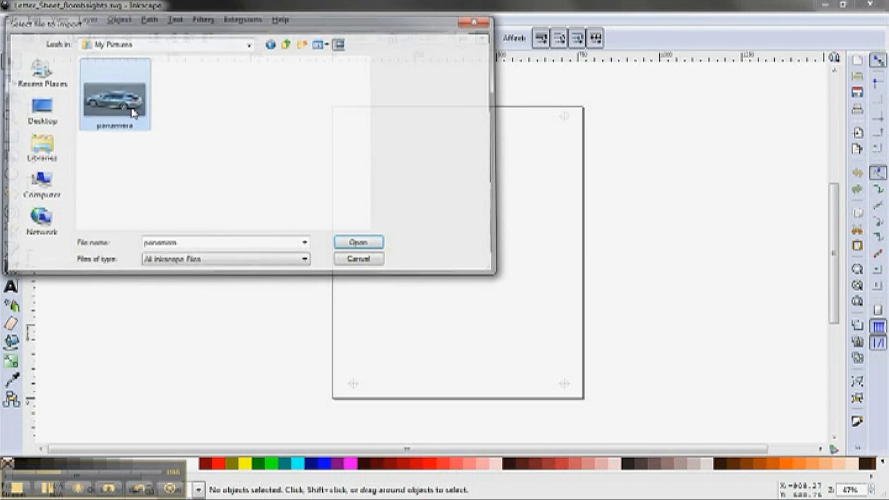
left_click(358, 242)
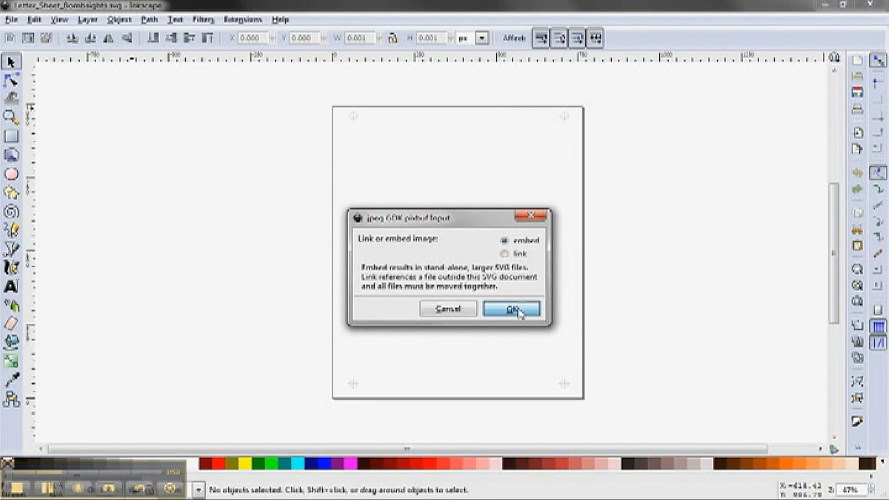
left_click(509, 309)
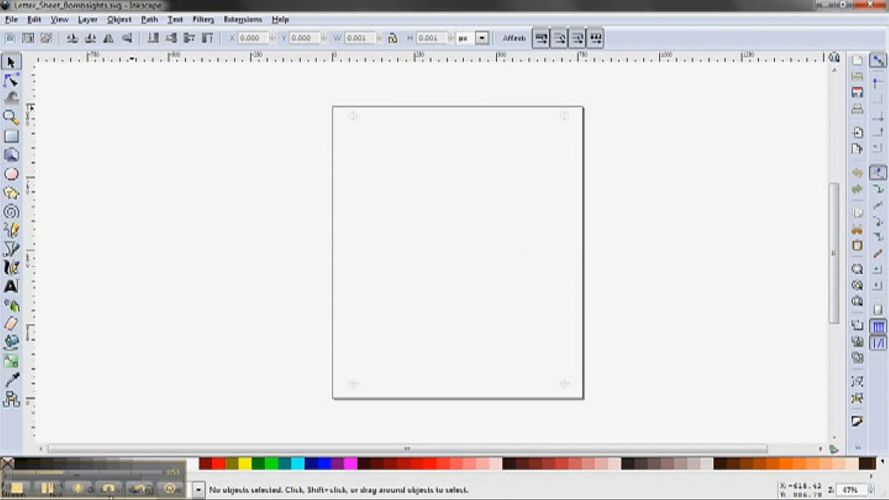
mouse_move(46, 489)
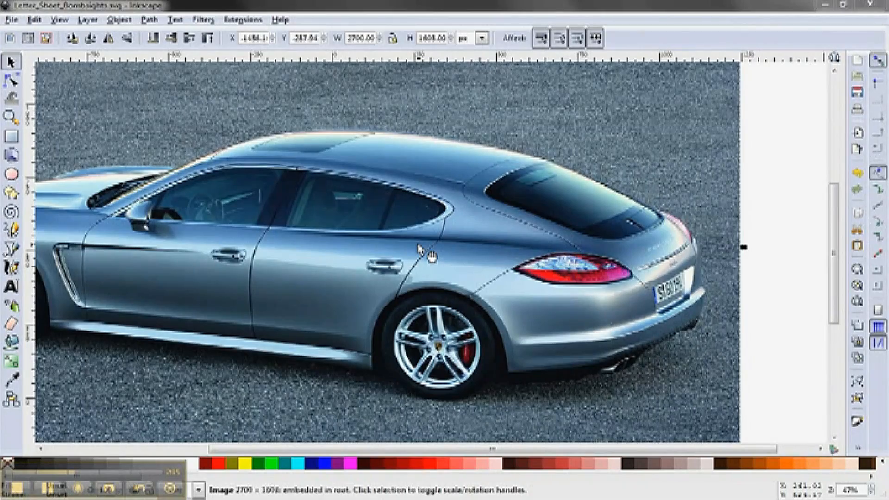
mouse_move(845, 213)
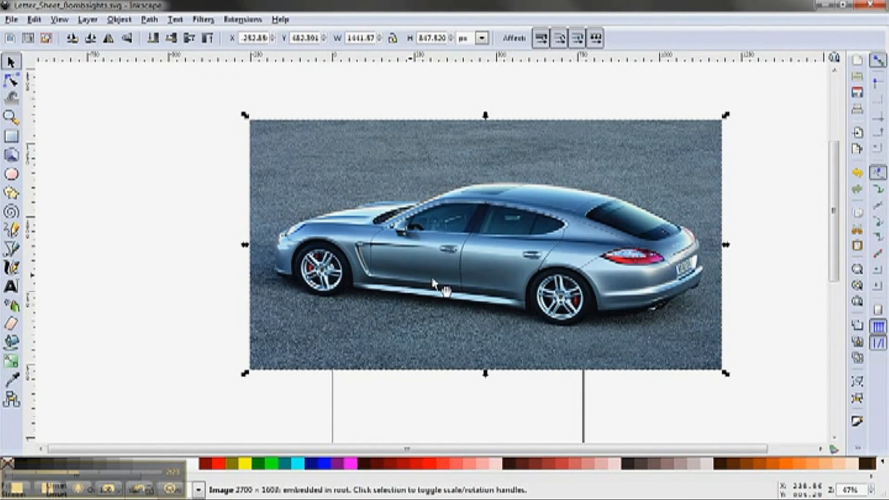
mouse_move(22, 165)
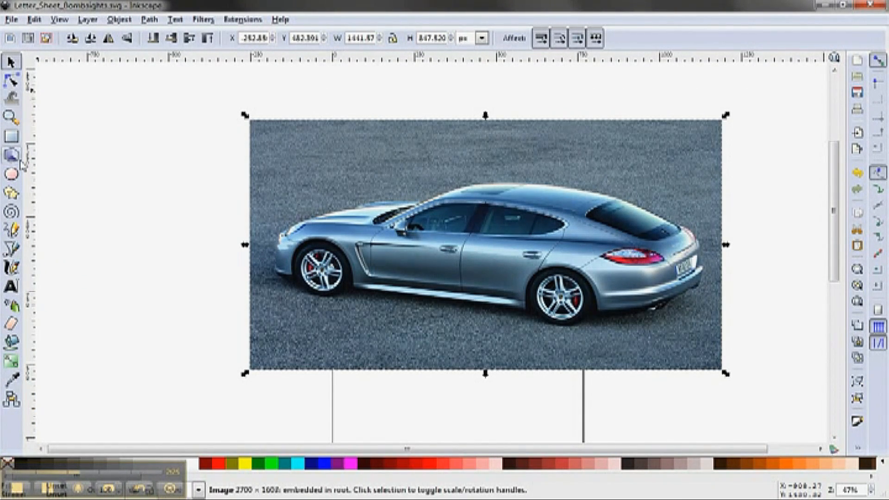
mouse_move(45, 252)
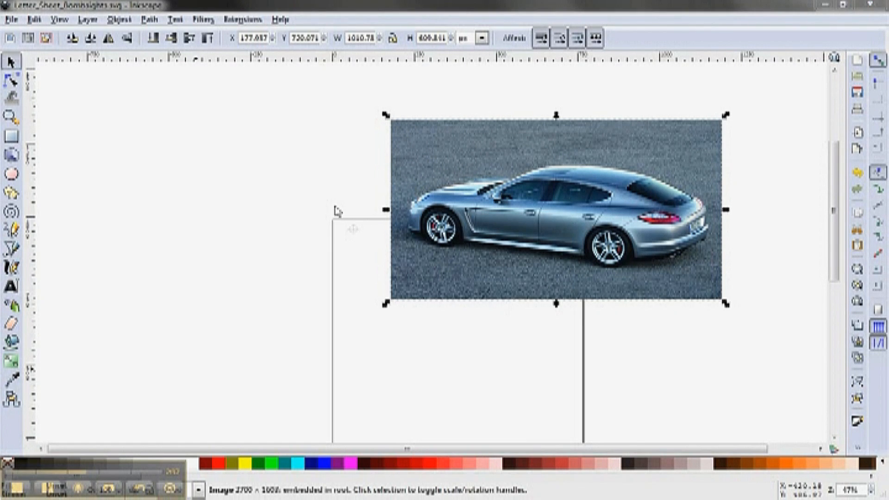
Step: Rotate the Porsche photo 90° clockwise via the Object menu so it runs lengthwise
left_click(149, 18)
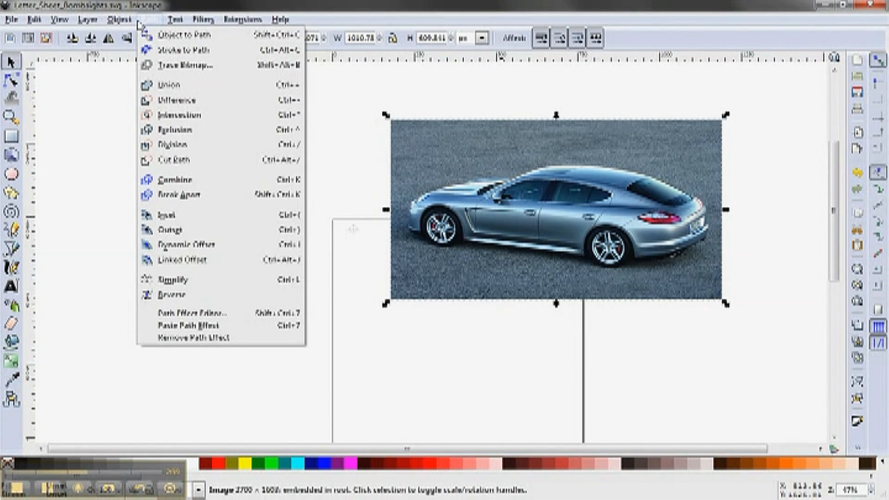
left_click(120, 19)
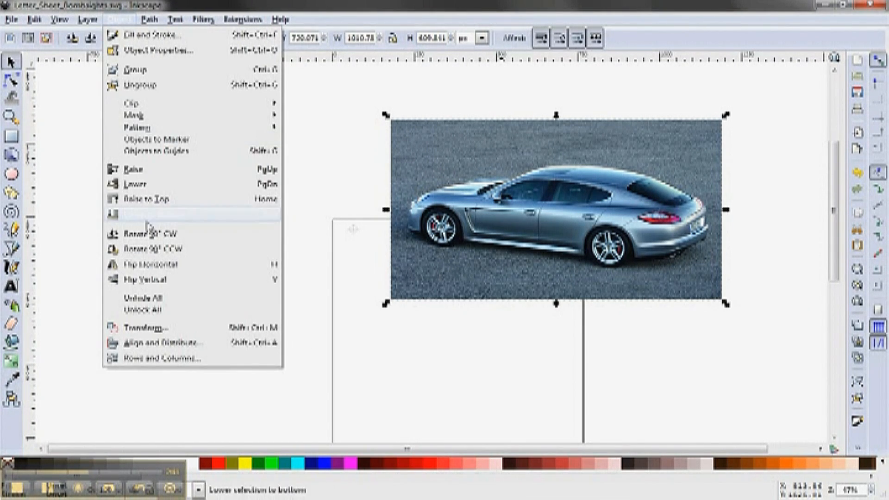
left_click(149, 233)
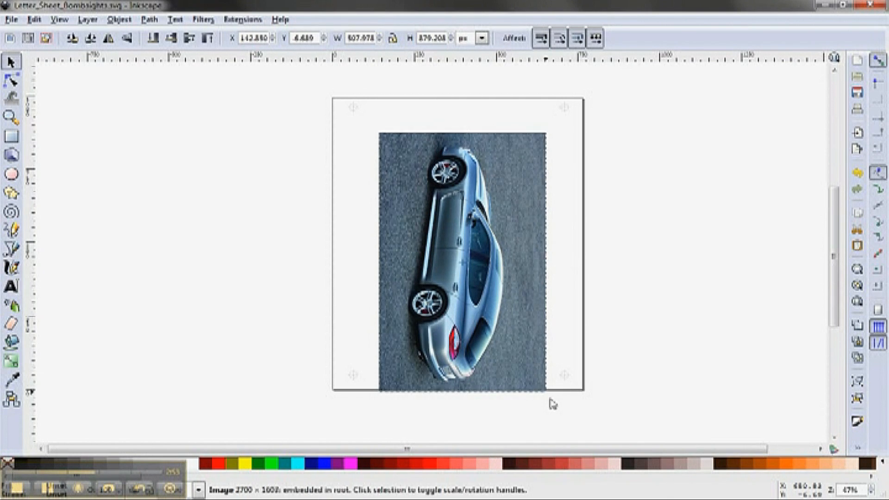
Step: Drag the upright Porsche photo into a centred position between the registration marks
left_click_drag(553, 404, 484, 315)
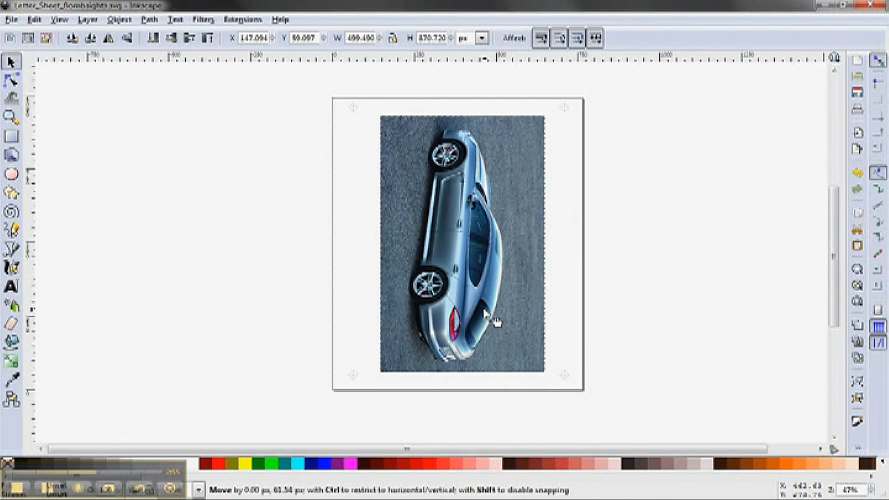
left_click_drag(484, 315, 545, 380)
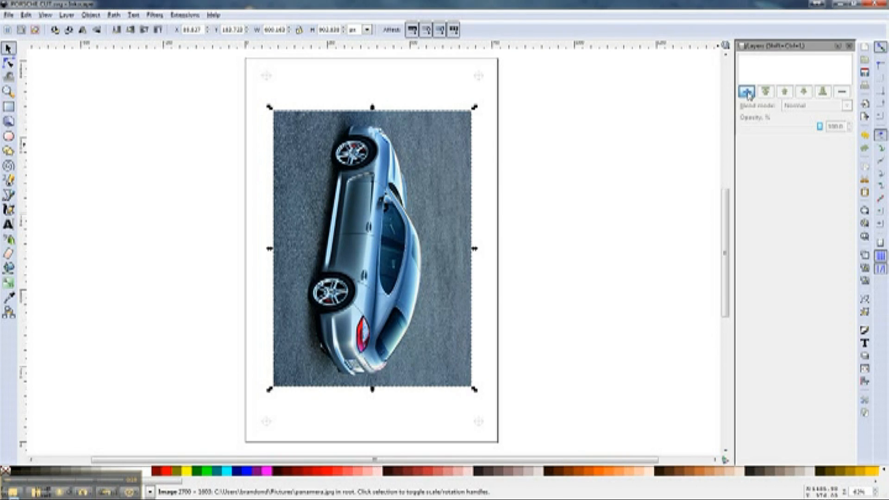
Step: Create a new layer named Print in the Layers dialog
left_click(746, 91)
type("Print")
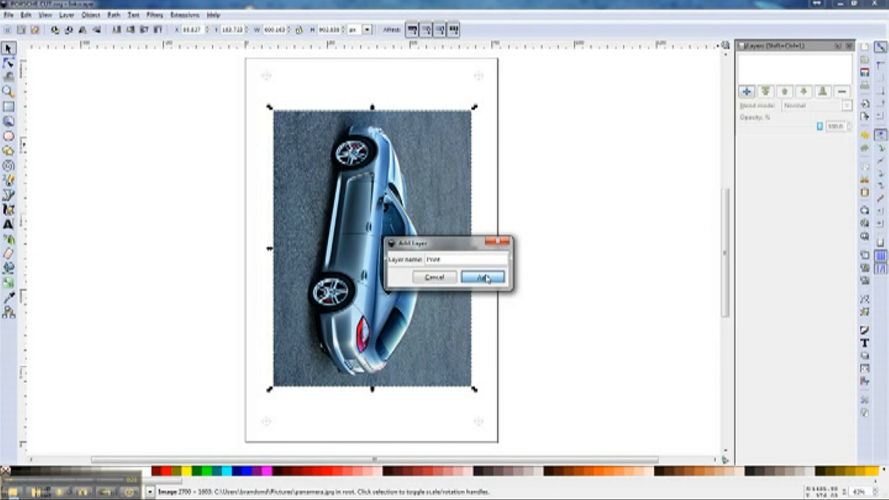
left_click(482, 278)
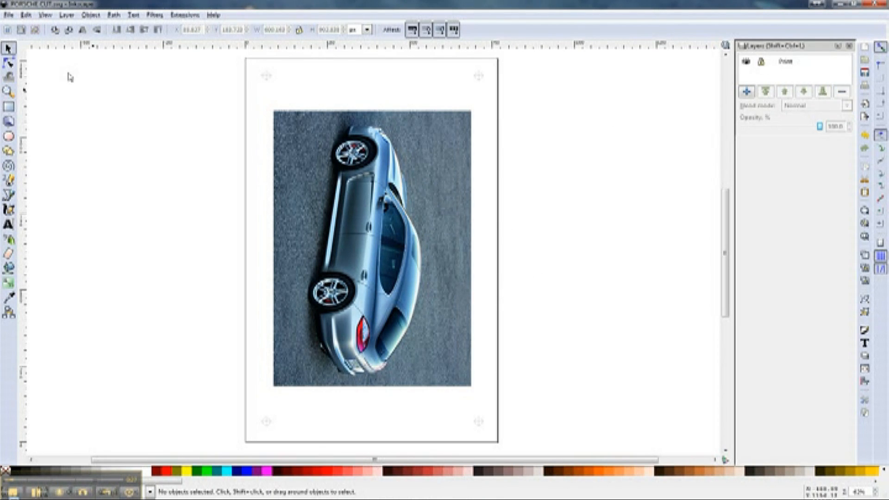
left_click(397, 312)
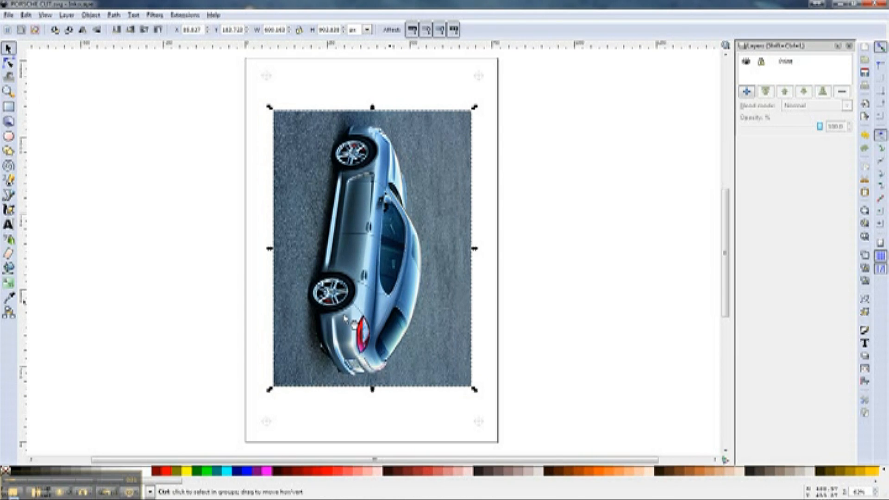
mouse_move(273, 187)
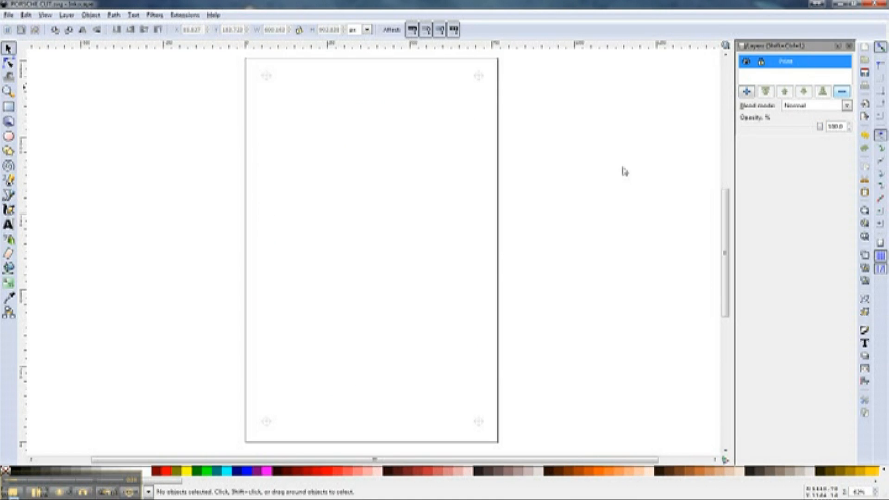
mouse_move(303, 284)
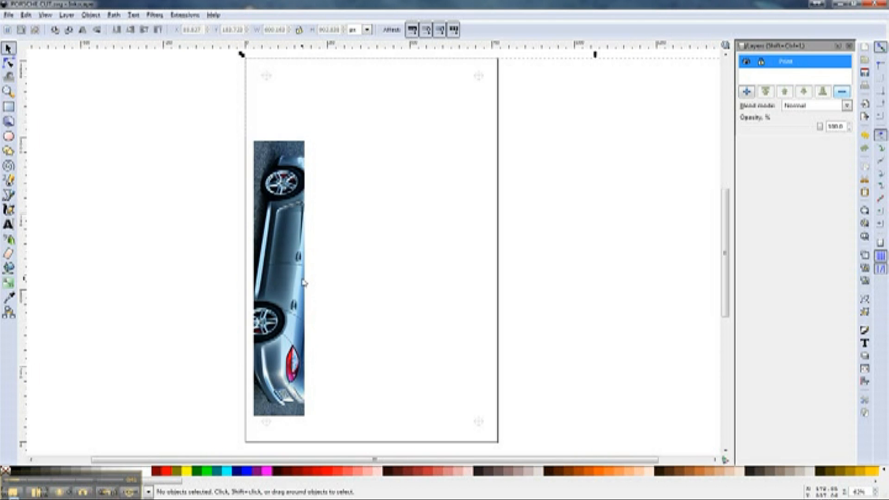
mouse_move(363, 286)
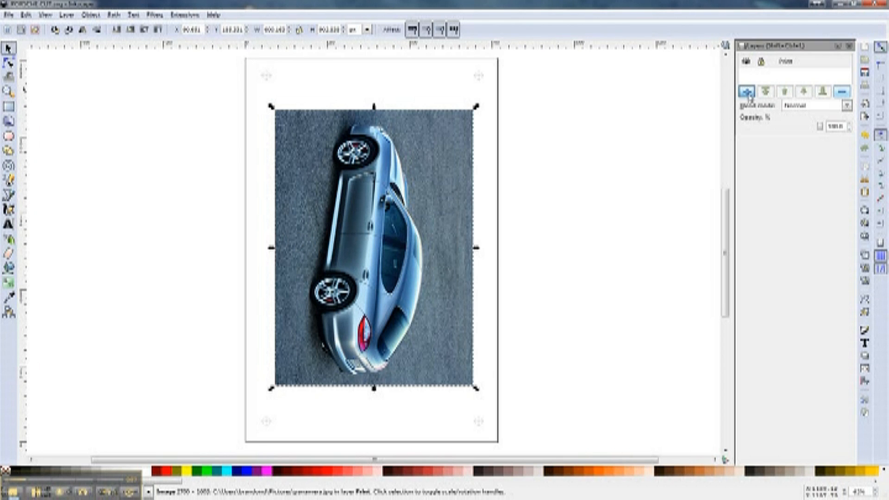
Step: Create a new layer named Cut positioned above the Print layer
left_click(746, 92)
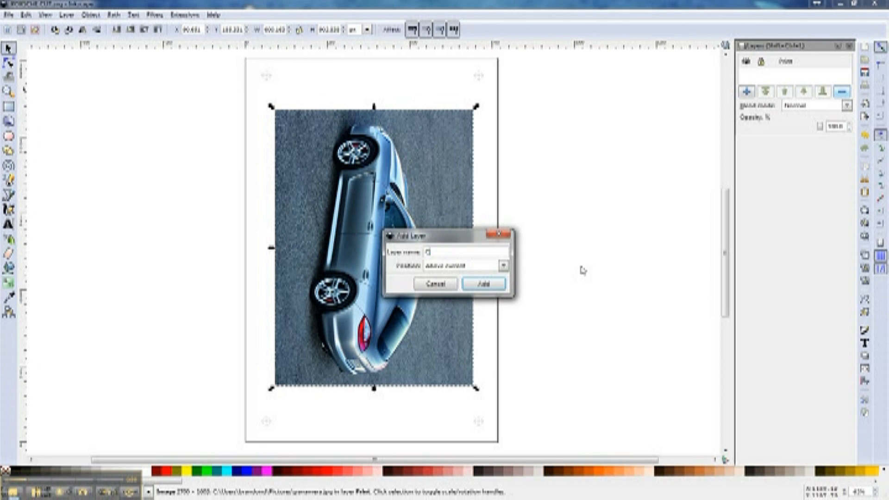
left_click(482, 283)
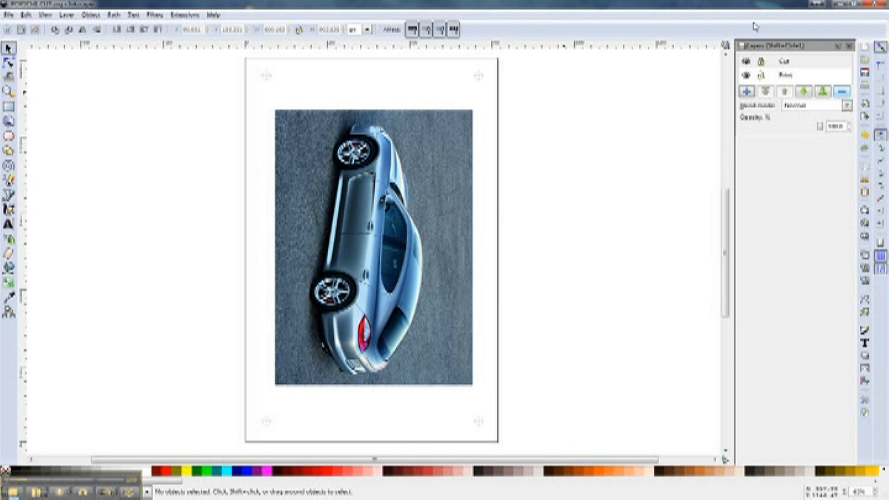
left_click(785, 75)
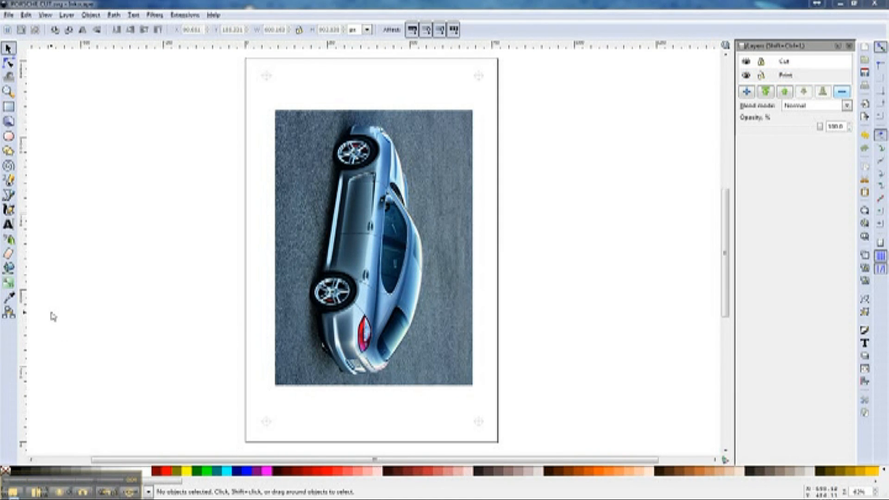
mouse_move(41, 107)
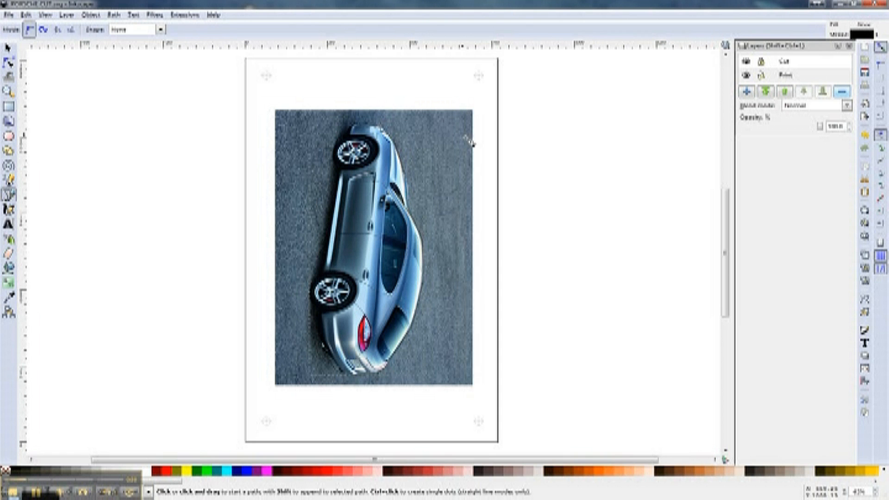
mouse_move(54, 436)
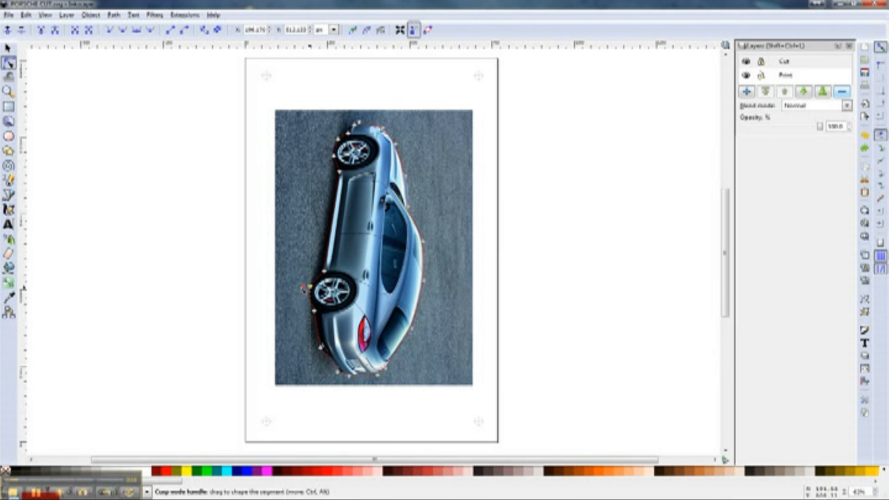
Step: Reshape the contour near the rear wheel and select nodes and segments for further adjustment
left_click_drag(306, 286, 304, 298)
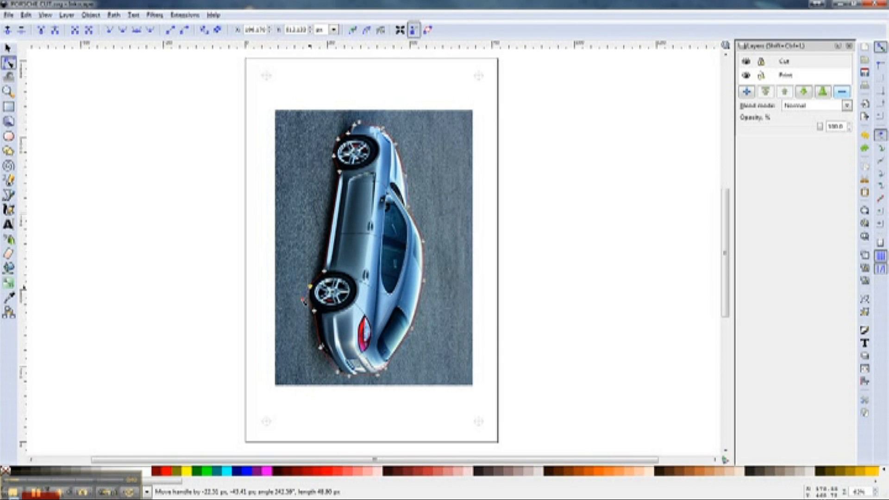
left_click(307, 302)
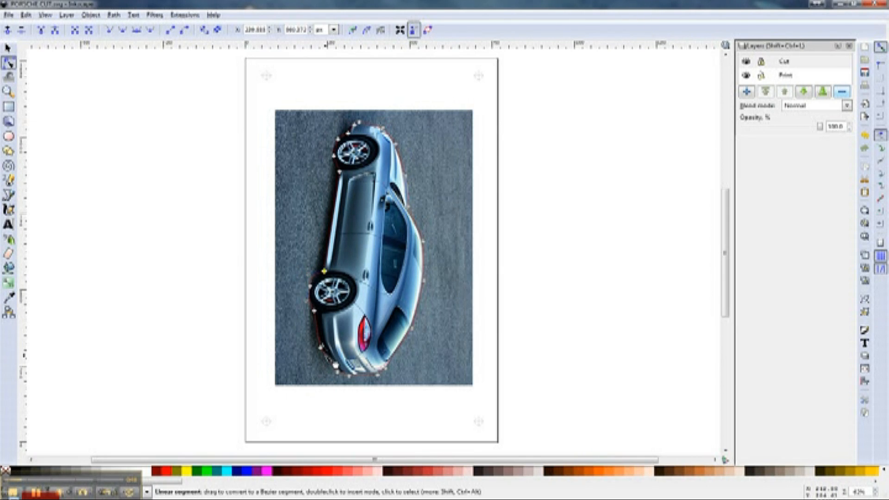
left_click(334, 365)
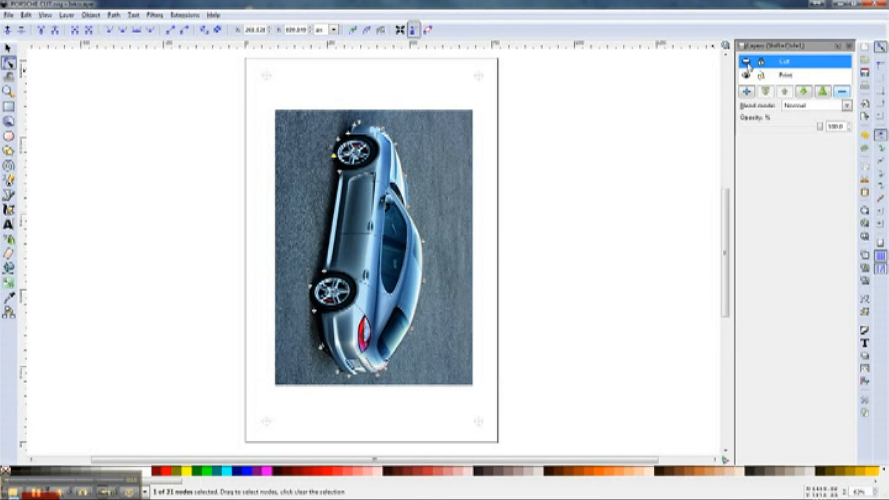
Step: Toggle the Cut layer's visibility to check the finished contour
left_click(8, 15)
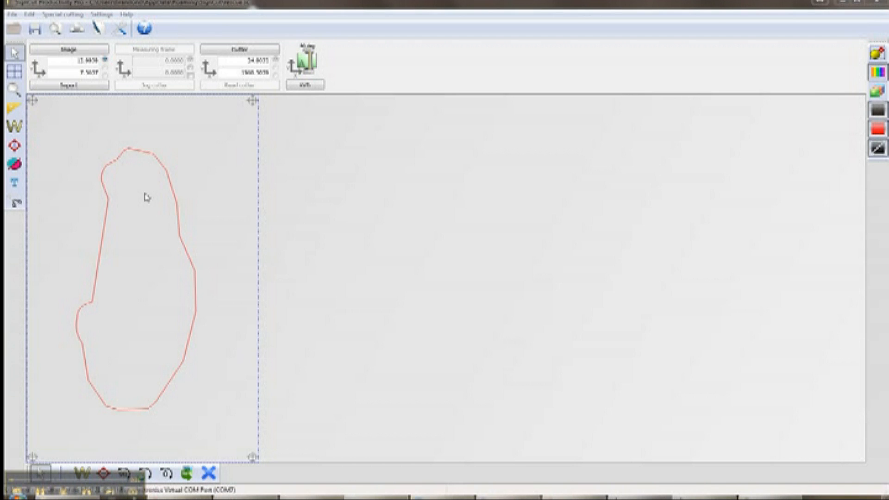
Step: Start Advanced Contourcut, agree to calibrate the laser pointer, and plot the alignment sight
left_click(64, 14)
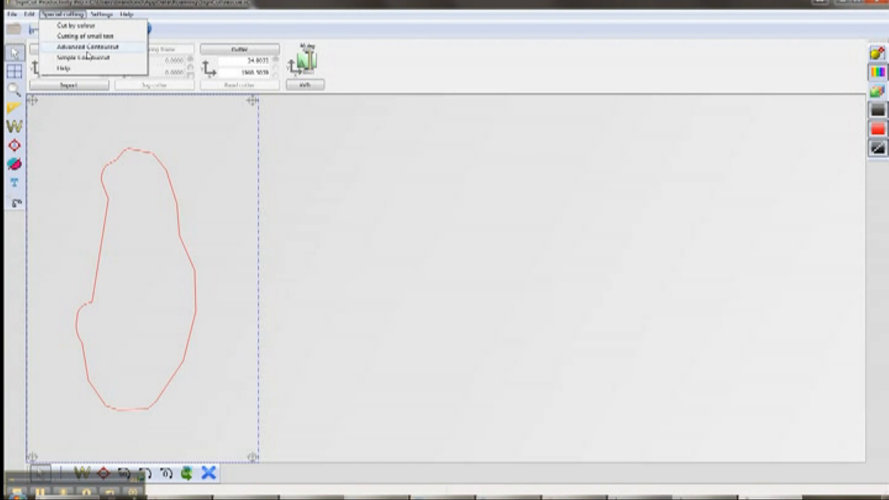
left_click(84, 47)
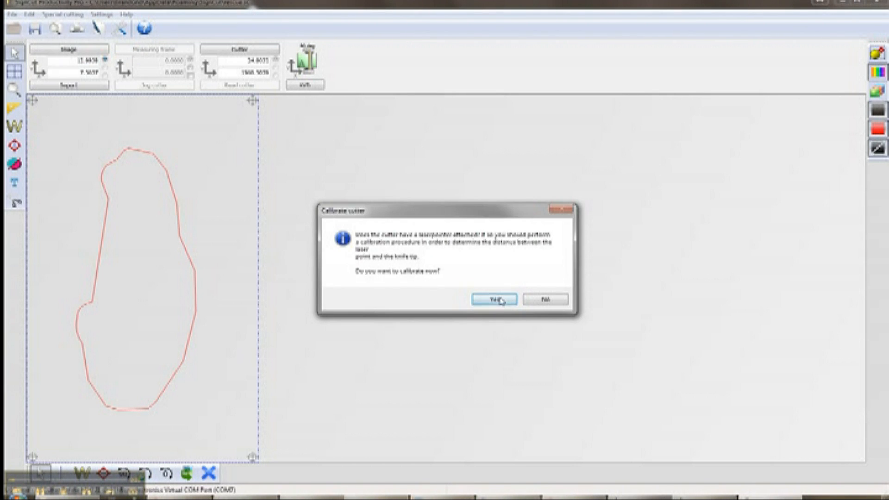
left_click(493, 299)
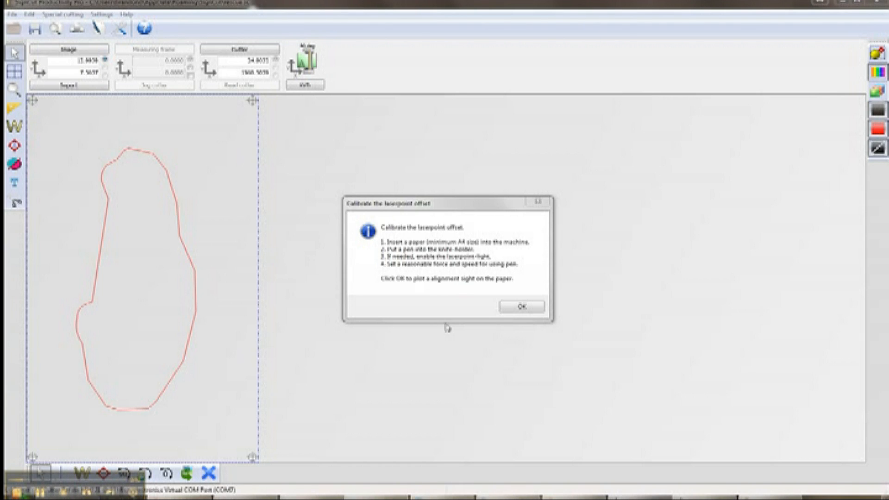
left_click(520, 306)
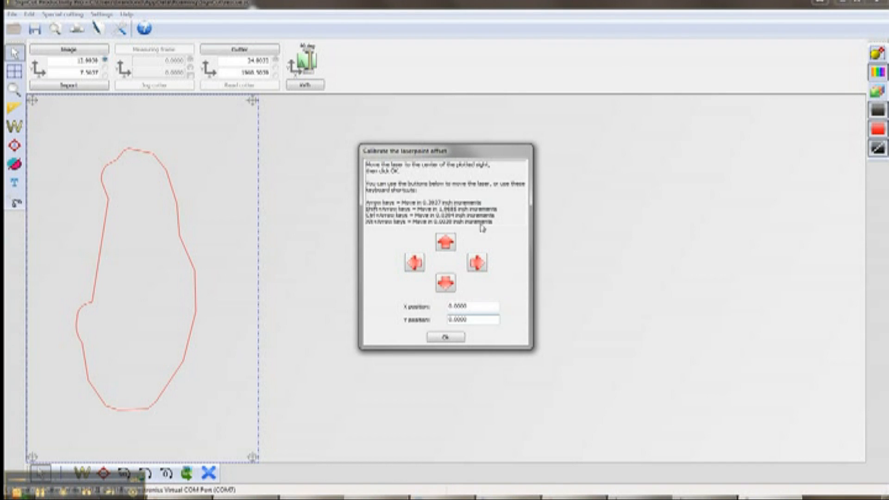
mouse_move(462, 240)
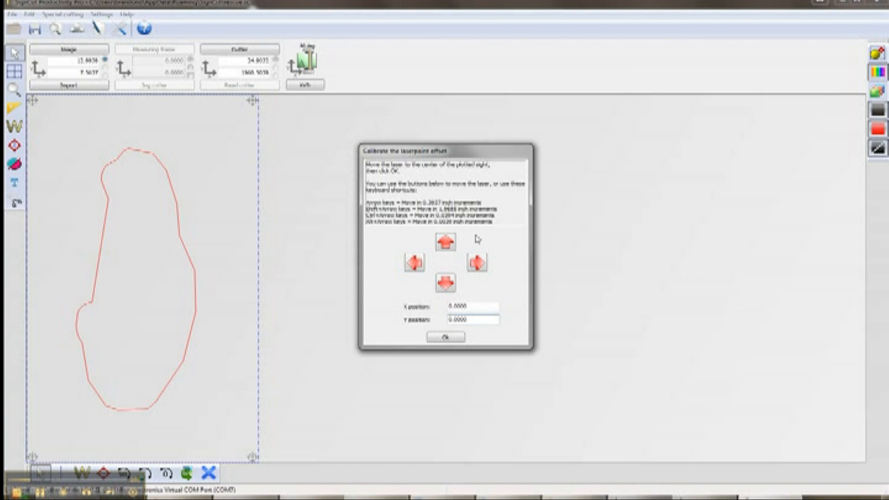
mouse_move(428, 253)
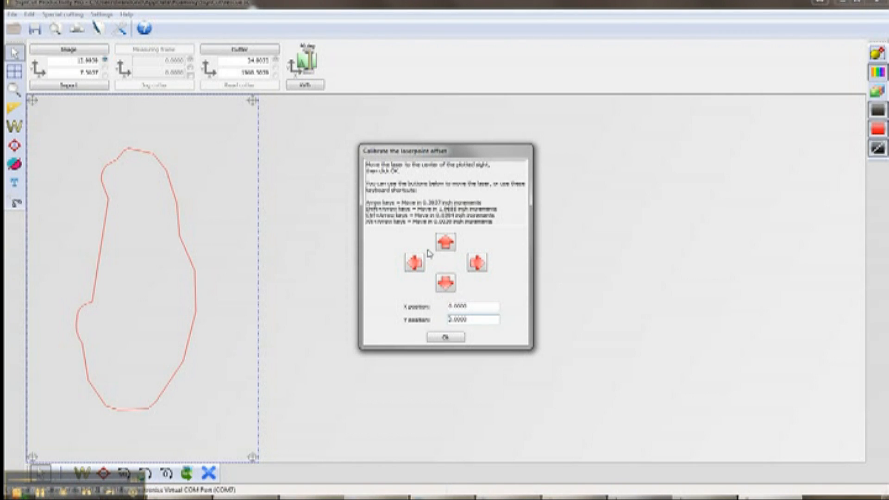
Step: Nudge the laser toward the centre of the plotted alignment sight
left_click(445, 338)
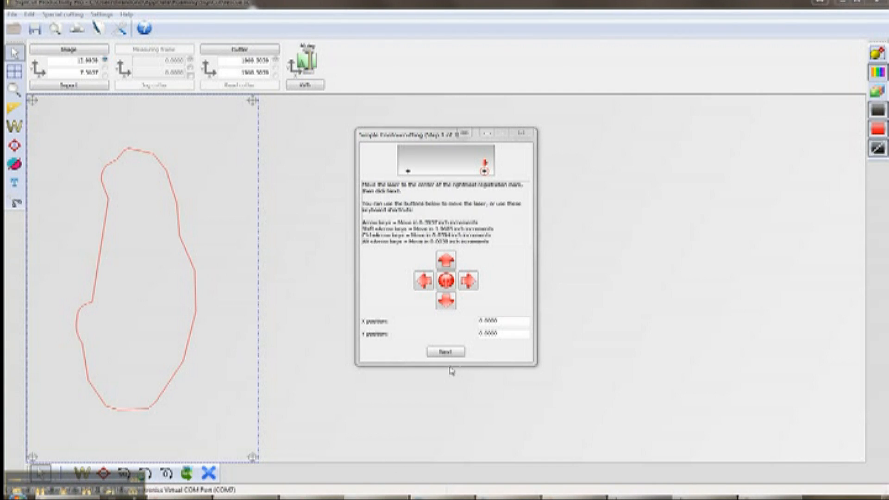
Step: Confirm the laser positions for the rightmost and leftmost registration marks, advancing to the bottom-right mark
left_click(446, 352)
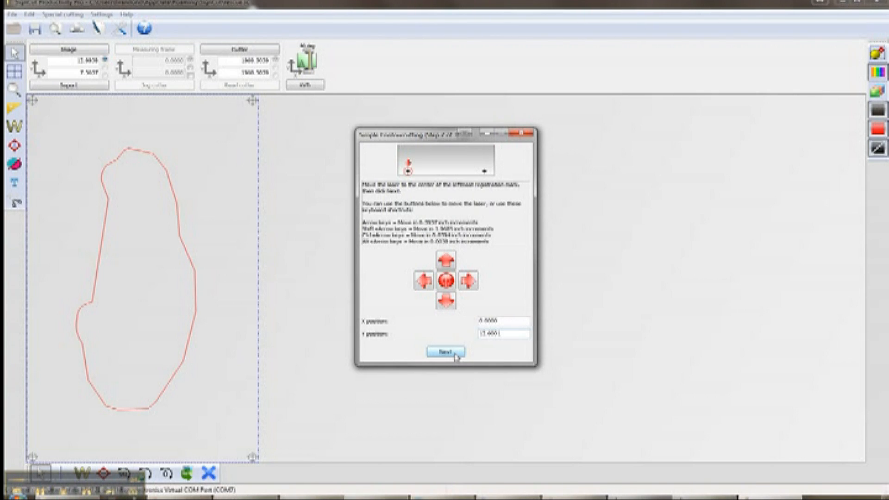
left_click(446, 352)
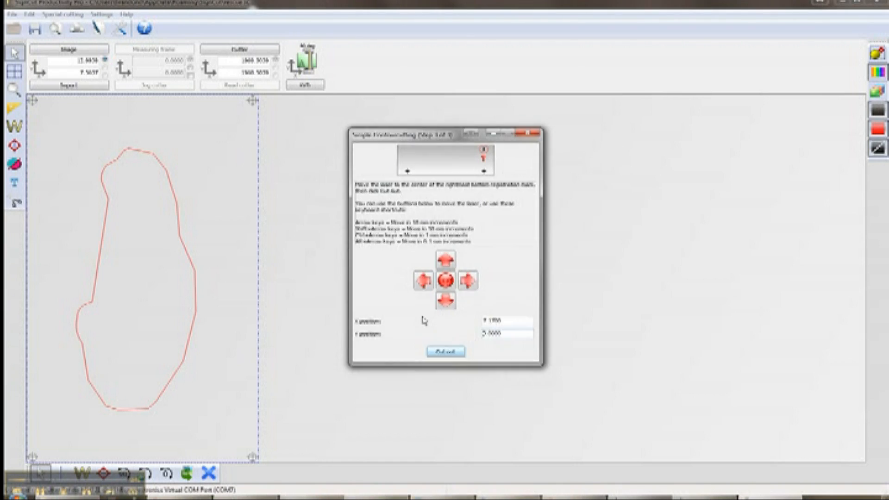